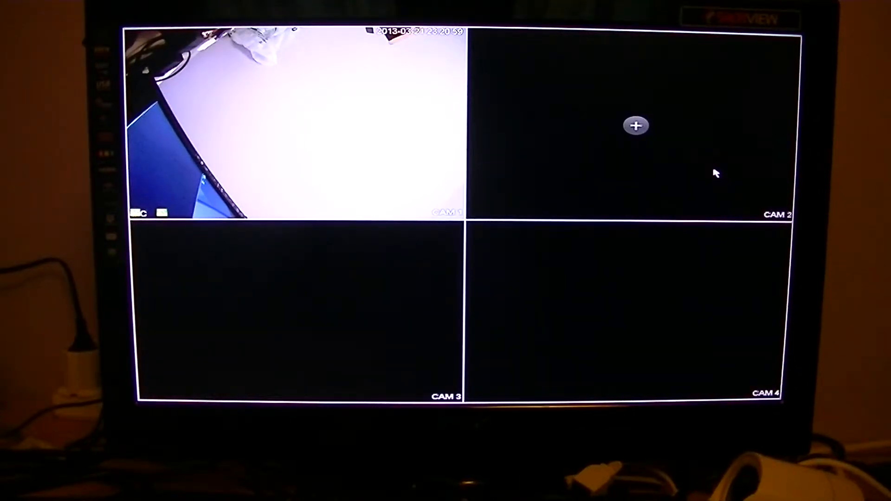
{"action": "mouse_move", "coordinate": [651, 162]}
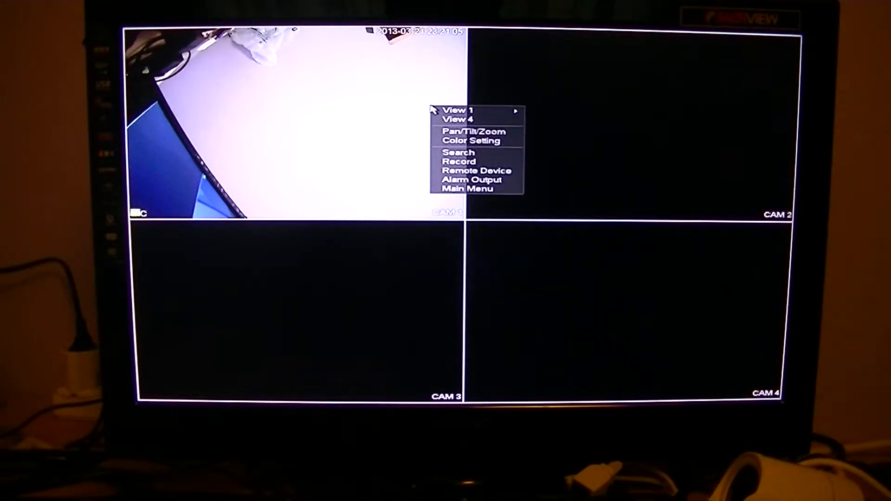
Open the Main Menu from the live view and enter the SETTING section
{"action": "left_click", "coordinate": [468, 188]}
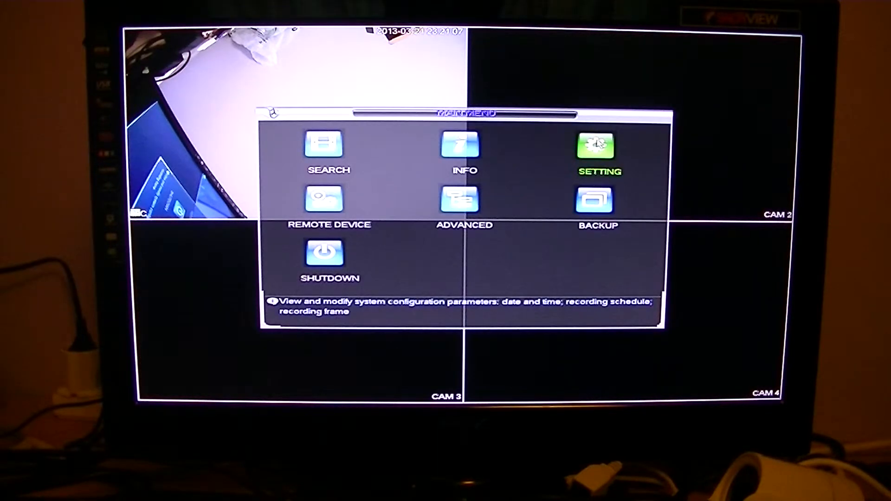
{"action": "left_click", "coordinate": [597, 147]}
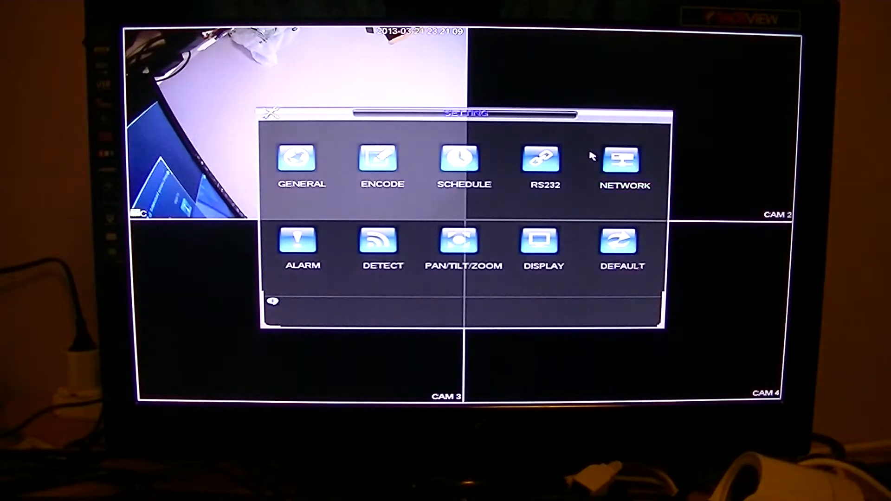
Open the Network page and select the IP Address field showing 192.168.1.150
{"action": "left_click", "coordinate": [622, 159]}
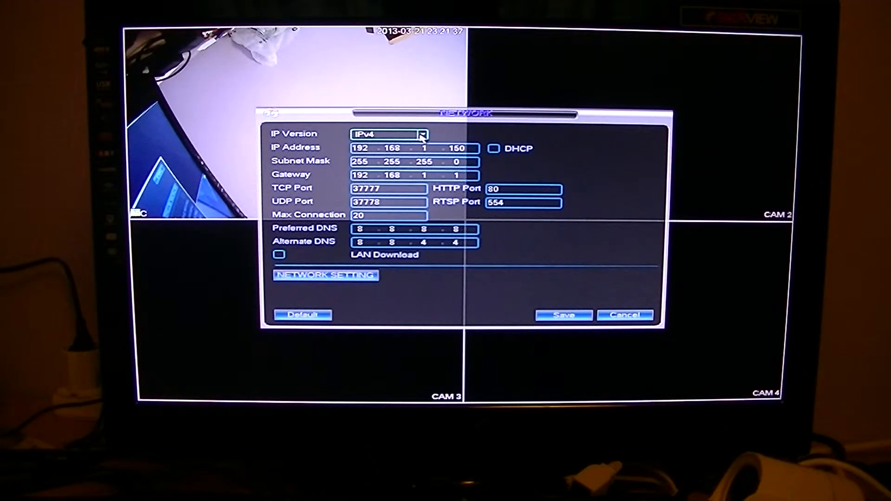
{"action": "left_click", "coordinate": [423, 134]}
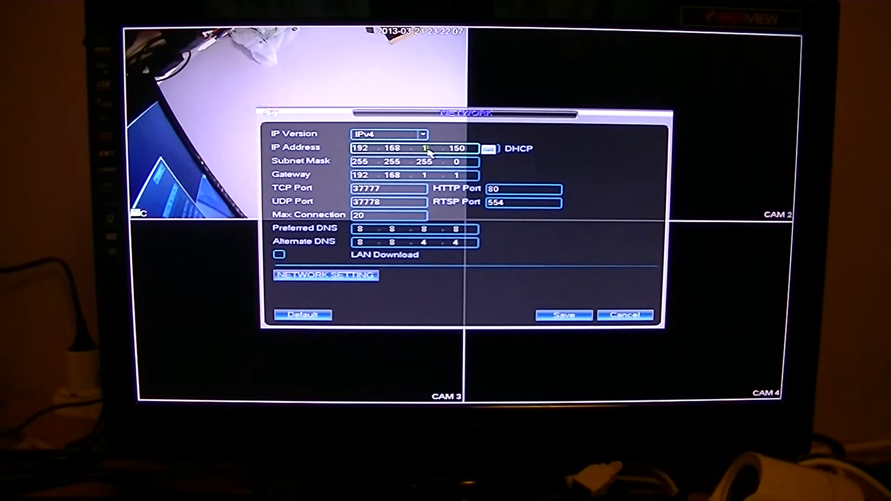
{"action": "left_click", "coordinate": [462, 148]}
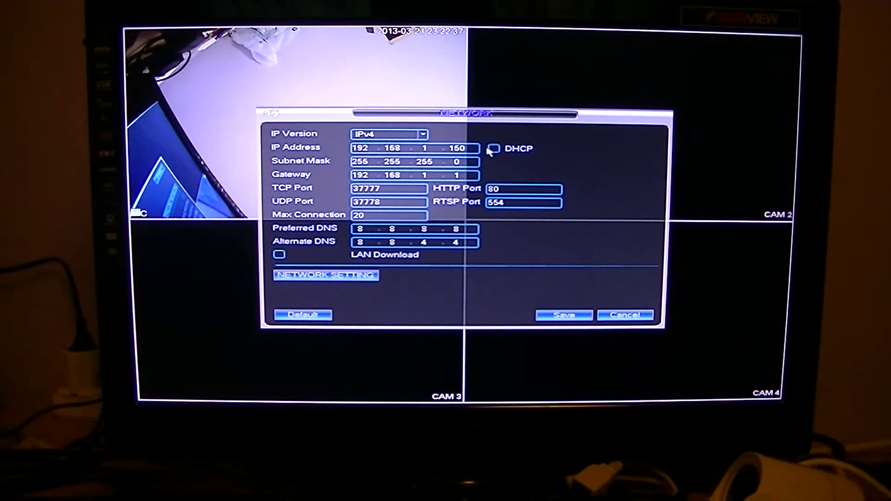
Toggle DHCP on and back off, keeping static IP 192.168.1.150 and gateway 192.168.1.1
{"action": "left_click", "coordinate": [493, 149]}
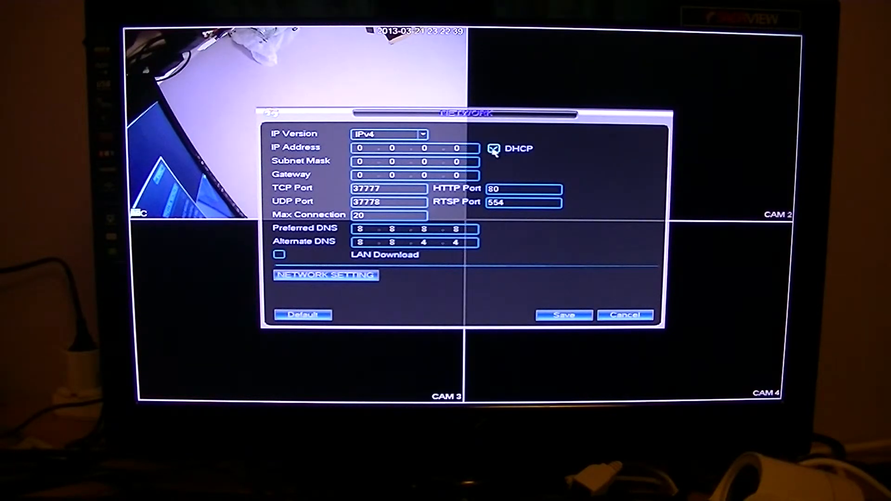
{"action": "left_click", "coordinate": [495, 149]}
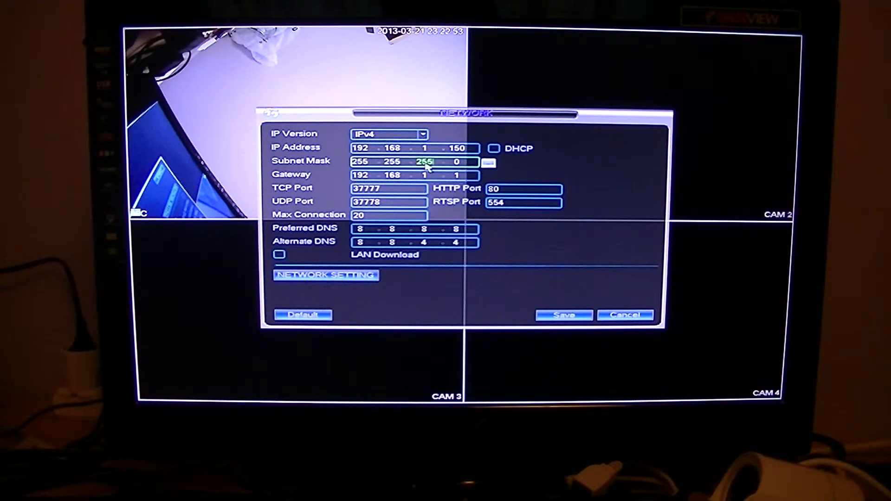
Enter subnet mask 255.255.255.0 with the on-screen number pad
{"action": "left_click", "coordinate": [455, 162]}
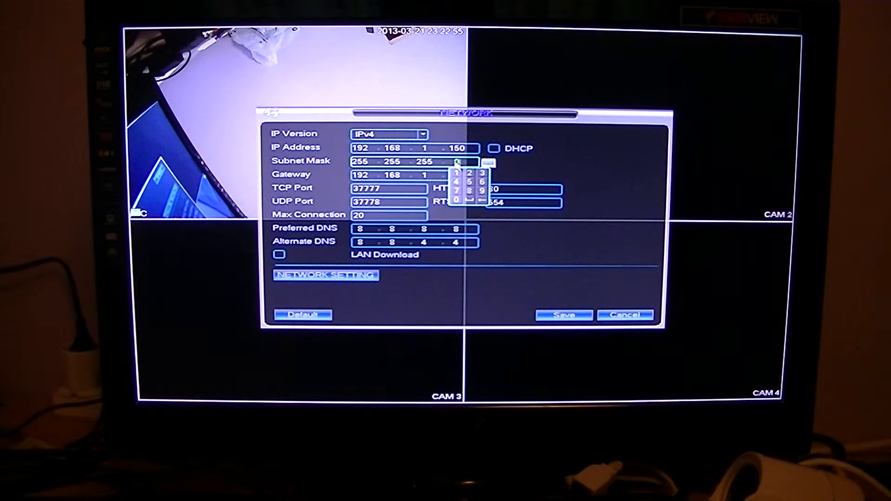
{"action": "left_click", "coordinate": [482, 190]}
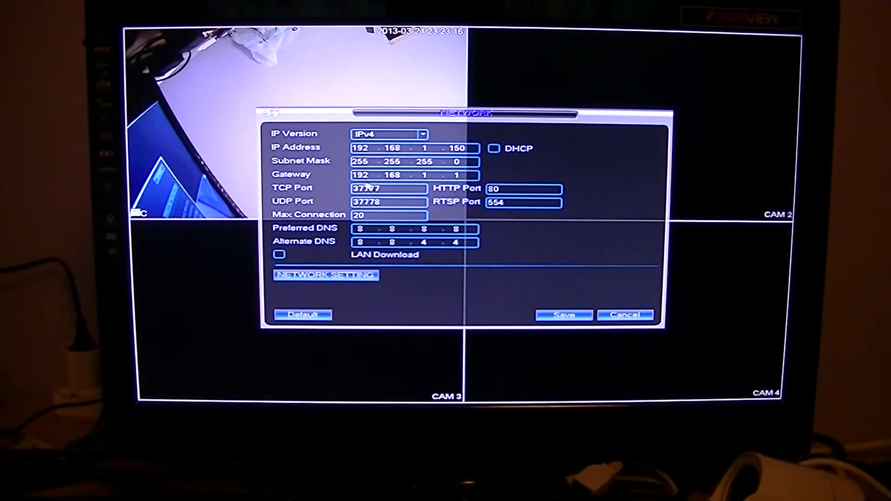
Set TCP port 37777, UDP port 37778 and alternate DNS 8.8.4.4
{"action": "left_click", "coordinate": [390, 202]}
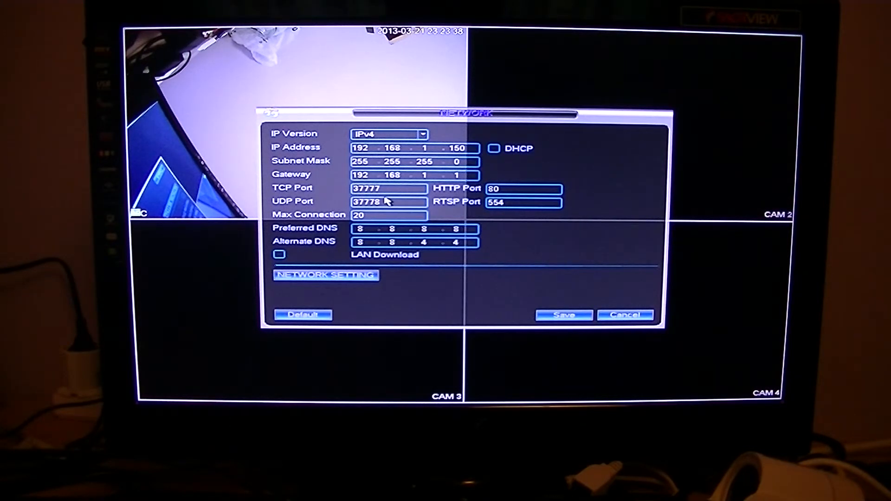
{"action": "left_click", "coordinate": [390, 215]}
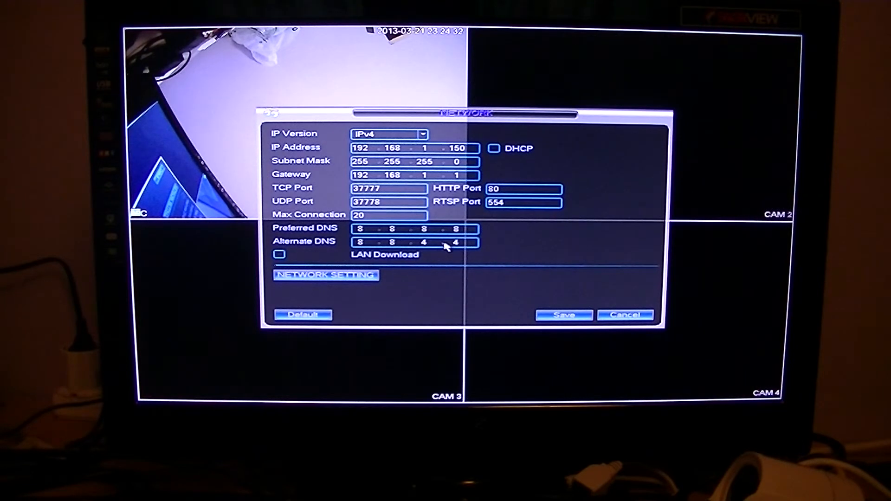
{"action": "left_click", "coordinate": [423, 243]}
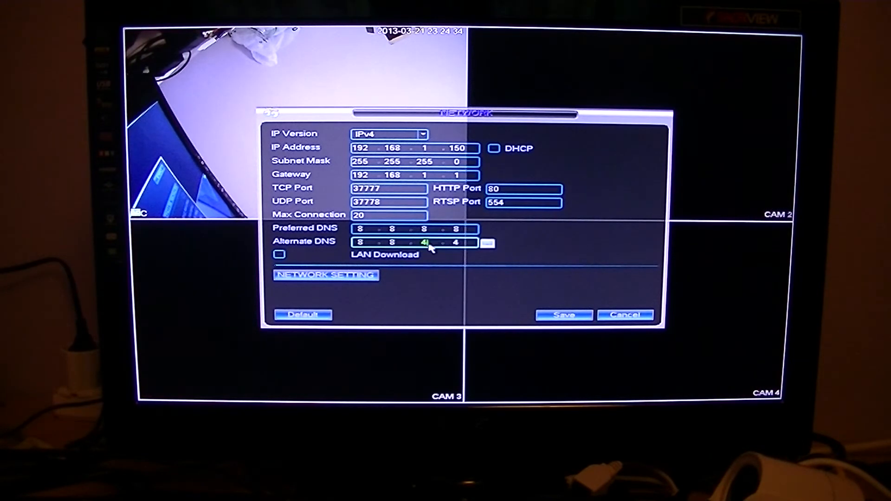
{"action": "left_click", "coordinate": [423, 243]}
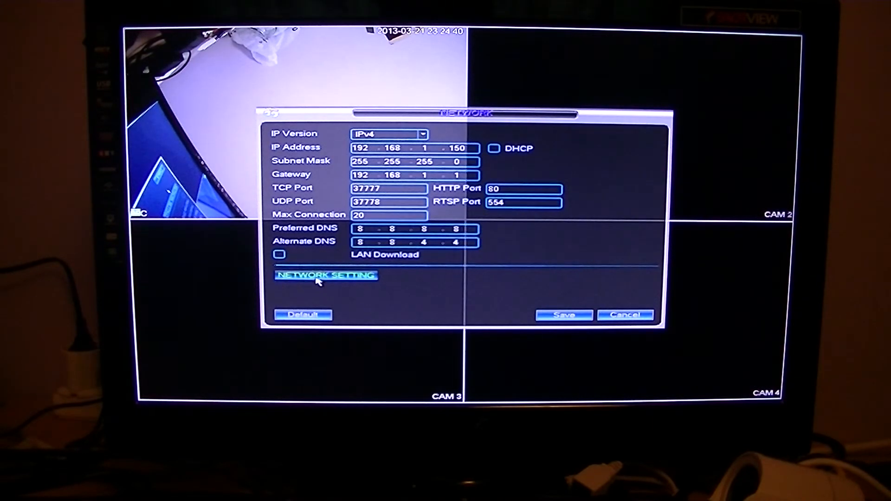
Review the network services under NETWORK SETTING, then save and return to the Main Menu
{"action": "left_click", "coordinate": [325, 275]}
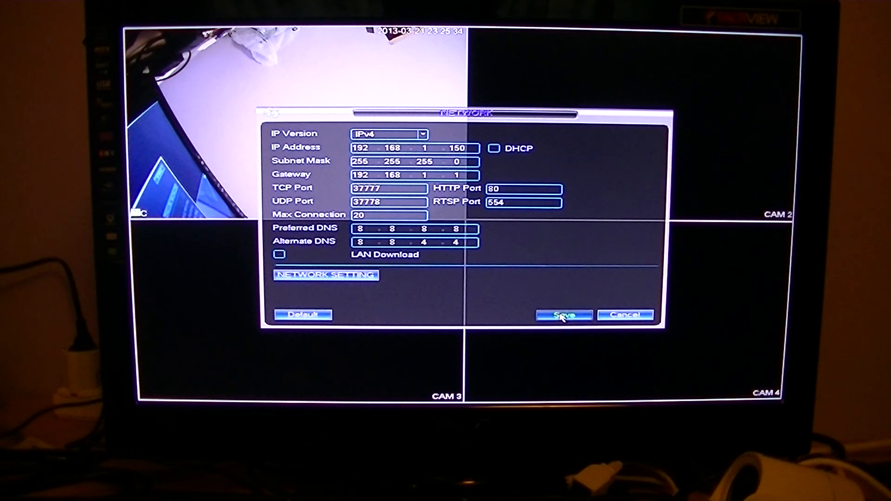
{"action": "left_click", "coordinate": [563, 316]}
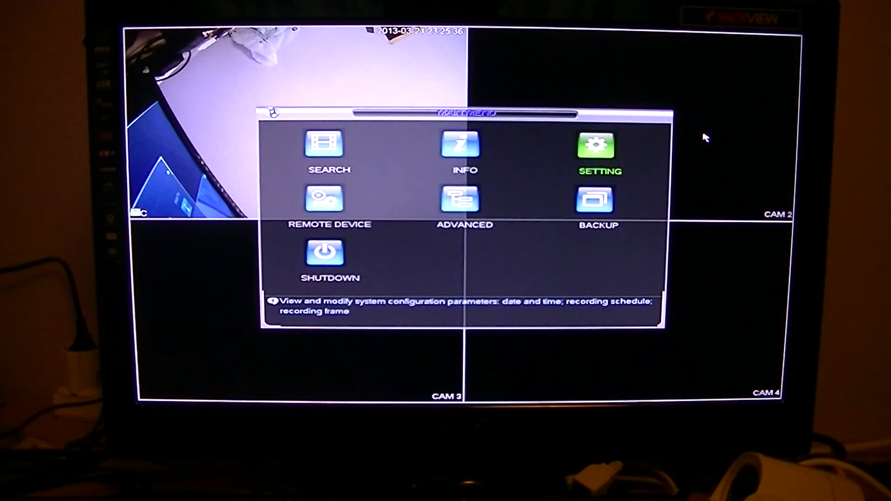